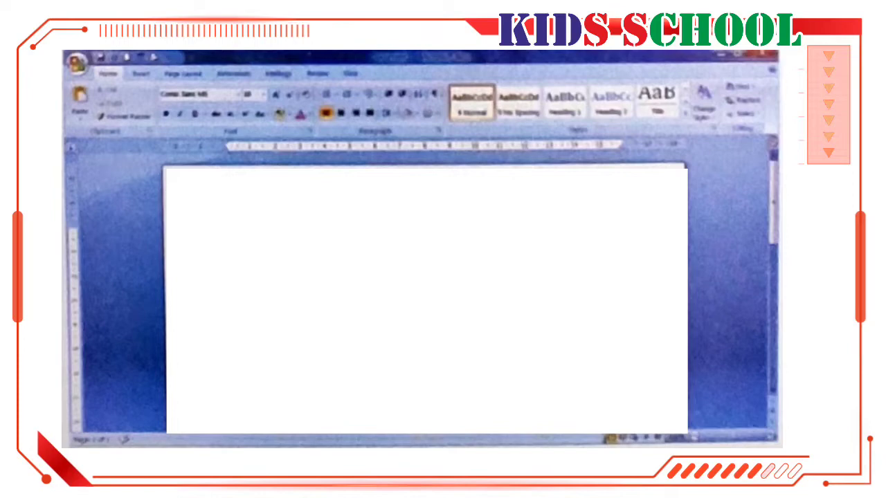
Step: Type the title 'The Tiger' and an indented paragraph about the tiger, ending with 'noise.'
{"action": "type", "text": "Th"}
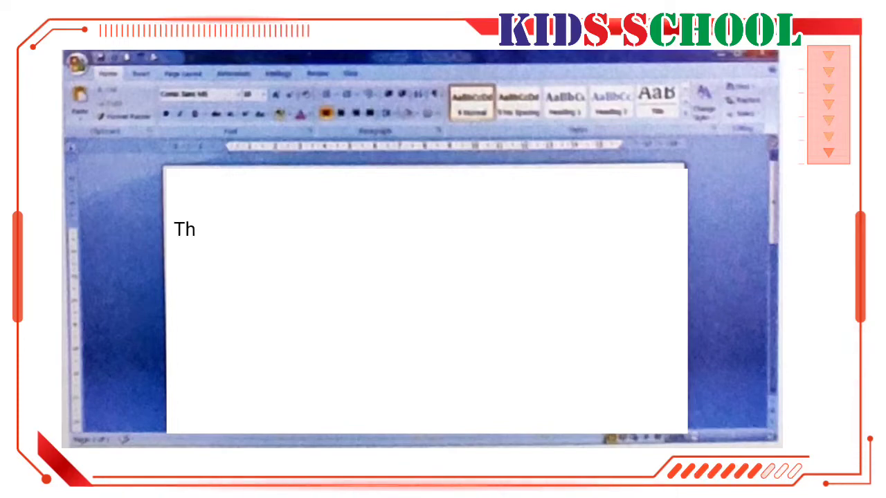
{"action": "type", "text": "e Tiger"}
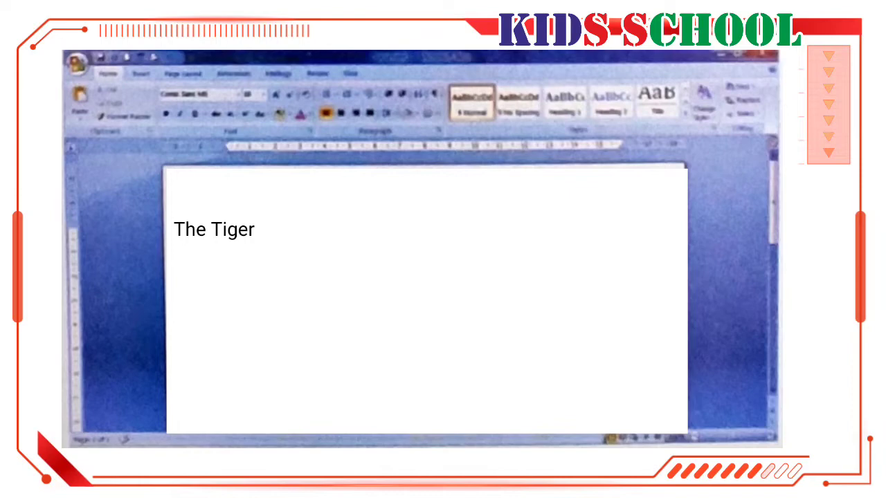
{"action": "type", "text": "The tiger i"}
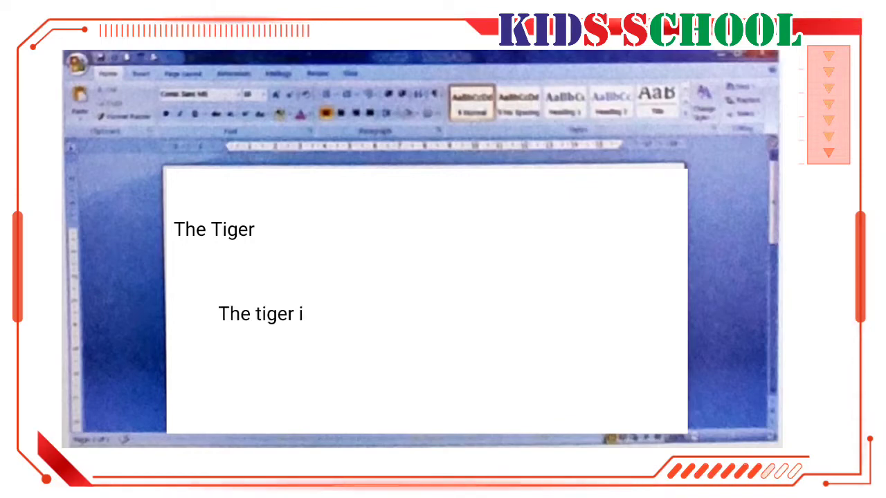
{"action": "type", "text": "s our national animal. I"}
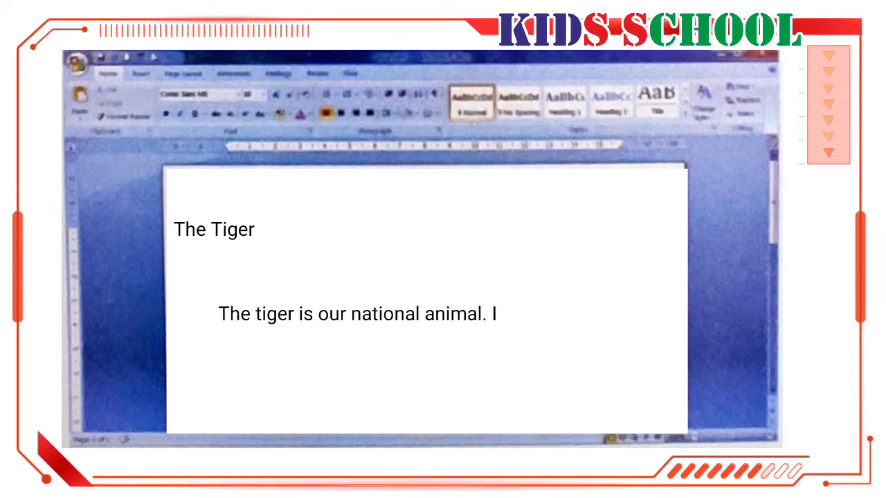
{"action": "type", "text": "t is a wild animal. It ha"}
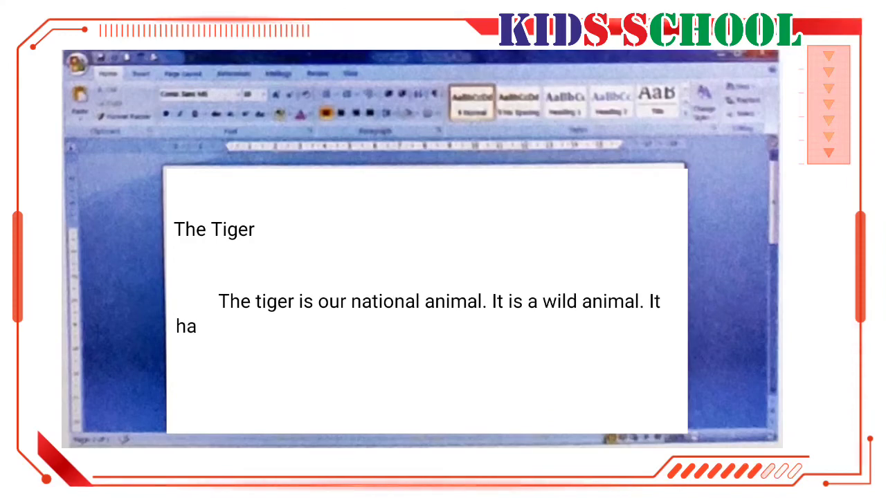
{"action": "type", "text": "s a bright yellow colour"}
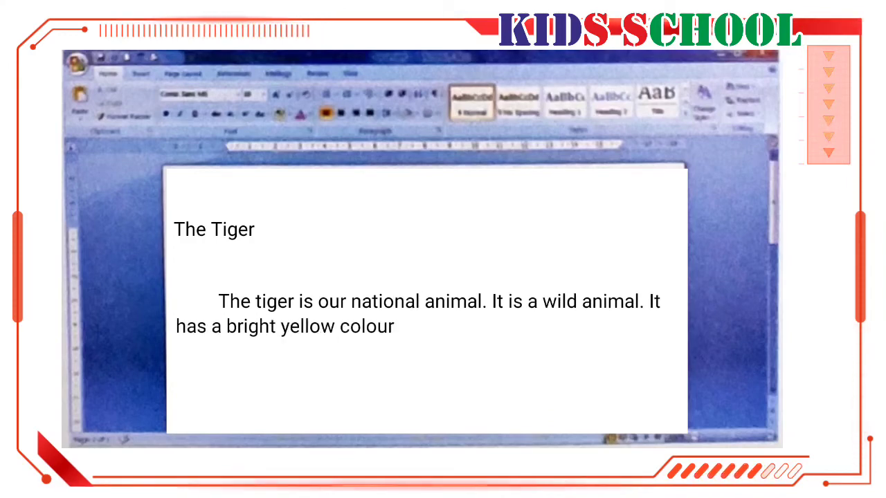
{"action": "type", "text": "with black stripes. It"}
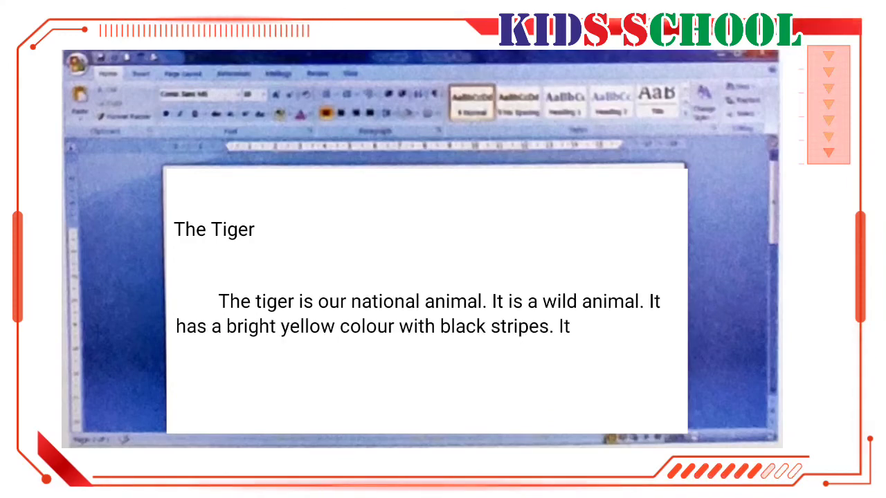
{"action": "type", "text": "has bright shining eyes."}
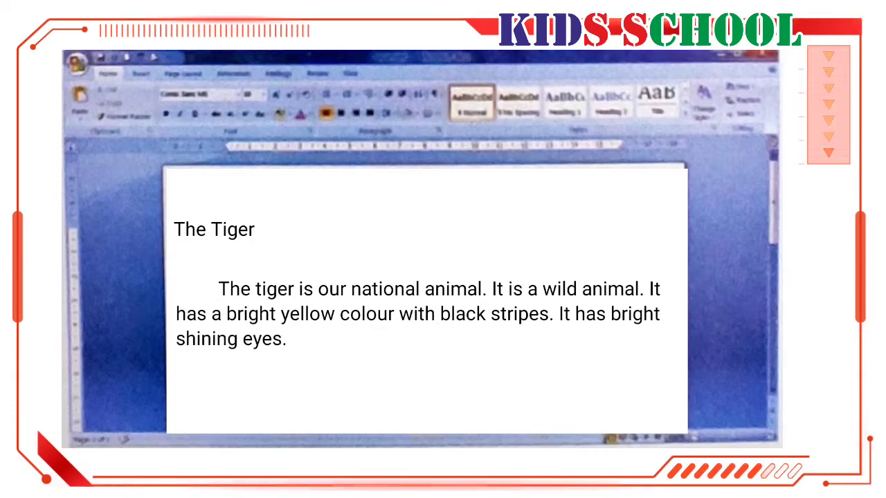
{"action": "type", "text": "The tiger can walk or r"}
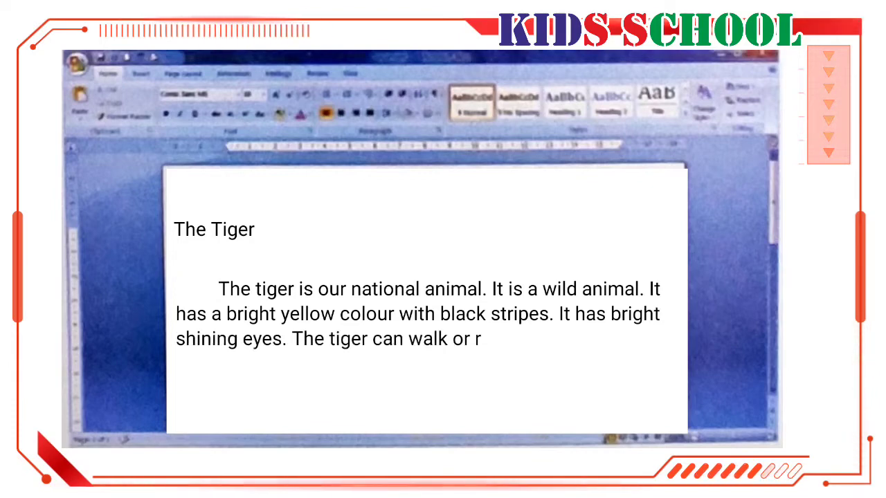
{"action": "type", "text": "un without making any no"}
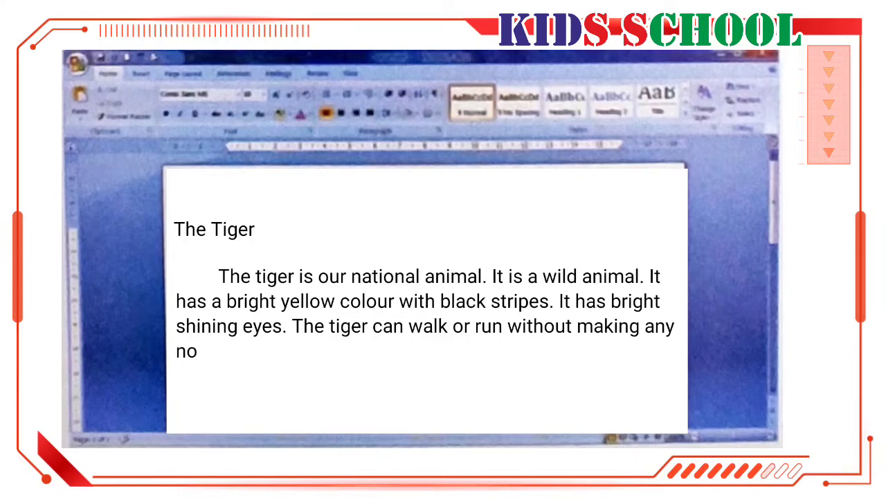
{"action": "type", "text": "ise."}
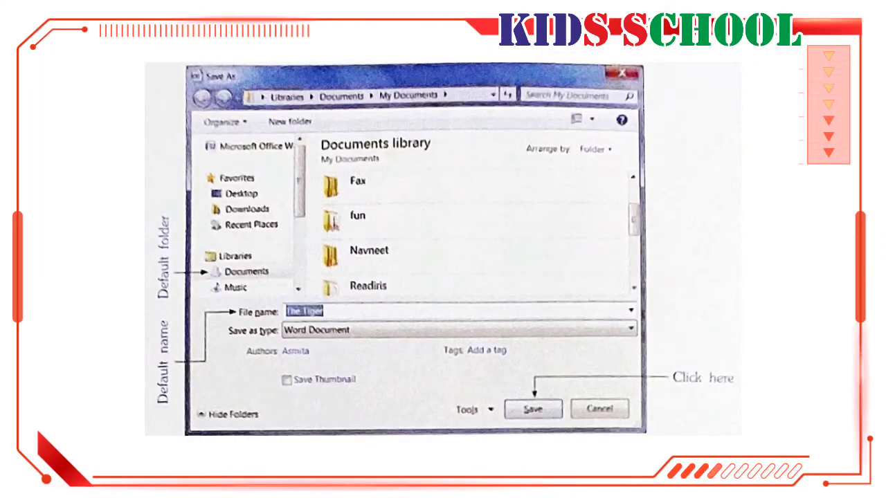
Step: Confirm saving the tiger document with the suggested file name
{"action": "left_click", "coordinate": [533, 409]}
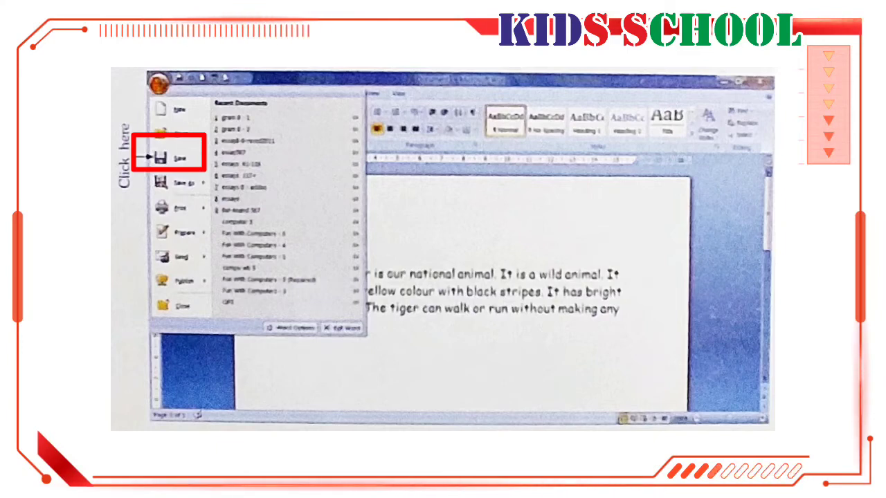
Step: Save the document as 'The Tiger' in the Documents library
{"action": "left_click", "coordinate": [177, 151]}
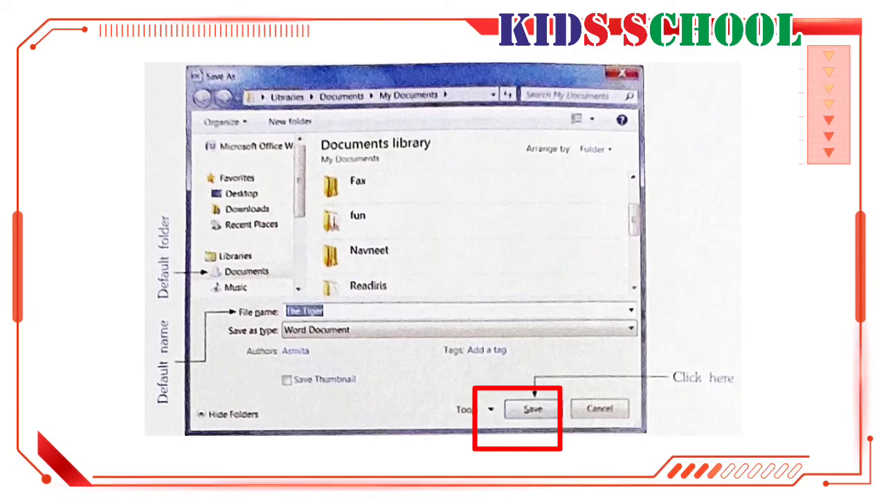
{"action": "left_click", "coordinate": [531, 409]}
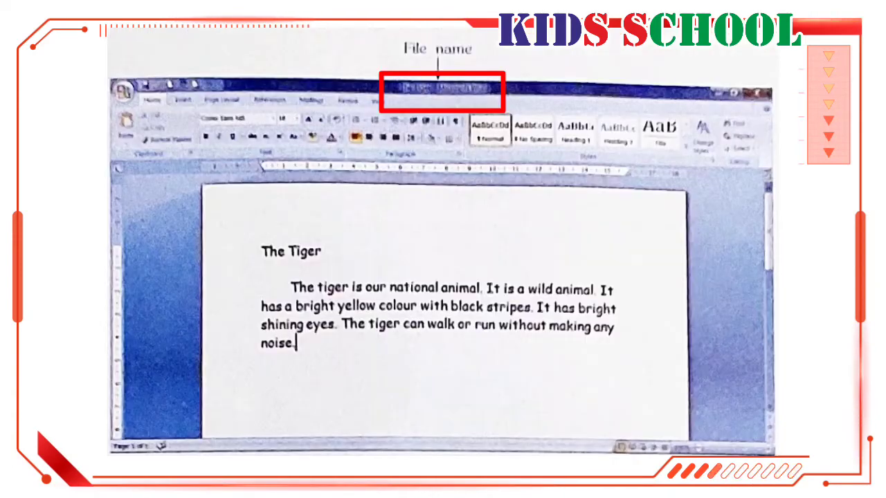